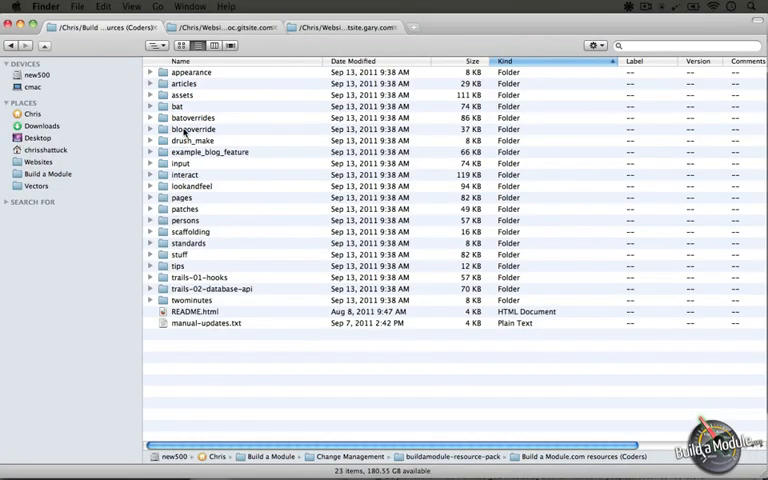
Expand the Websites folder tree down to sites > all > modules > custom
right_click(192, 128)
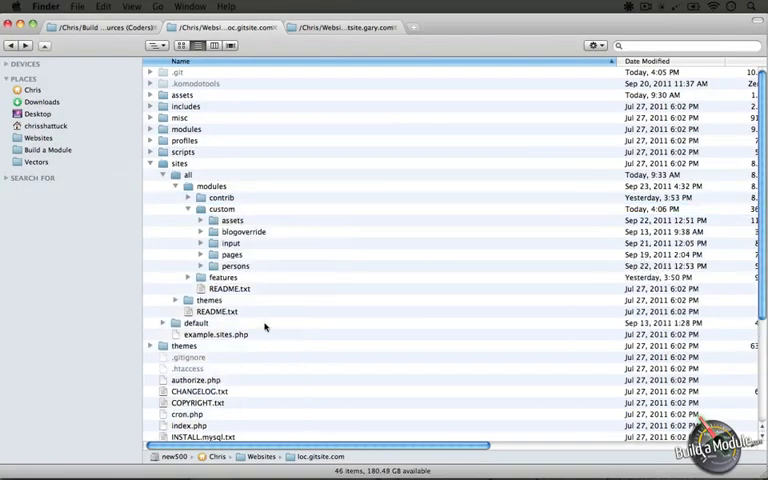
Expand the blogoverride module folder to reveal its steps files, info and module file
left_click(200, 232)
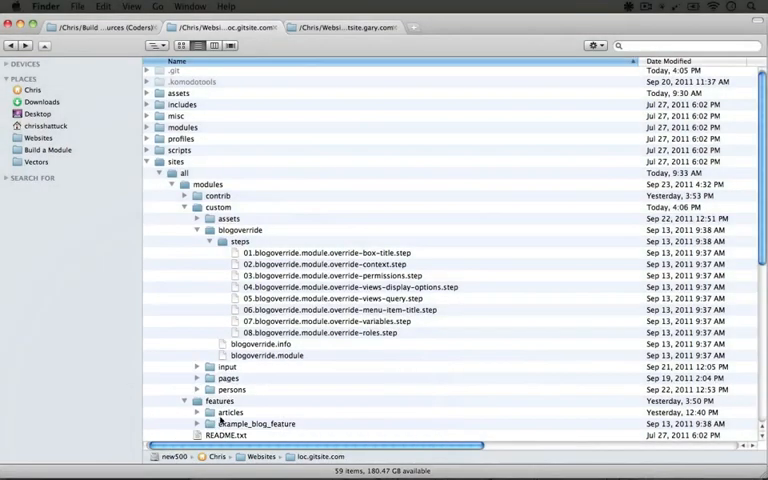
mouse_move(210, 256)
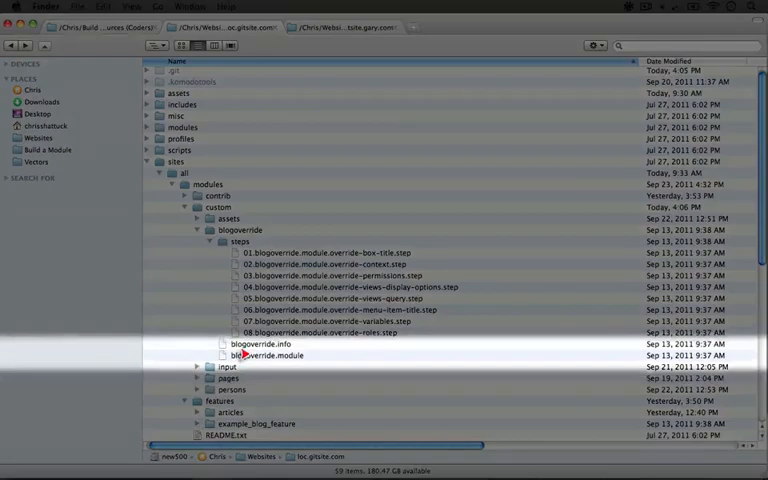
Bring up blogoverride.module in Komodo showing the box load alter function
double_click(284, 356)
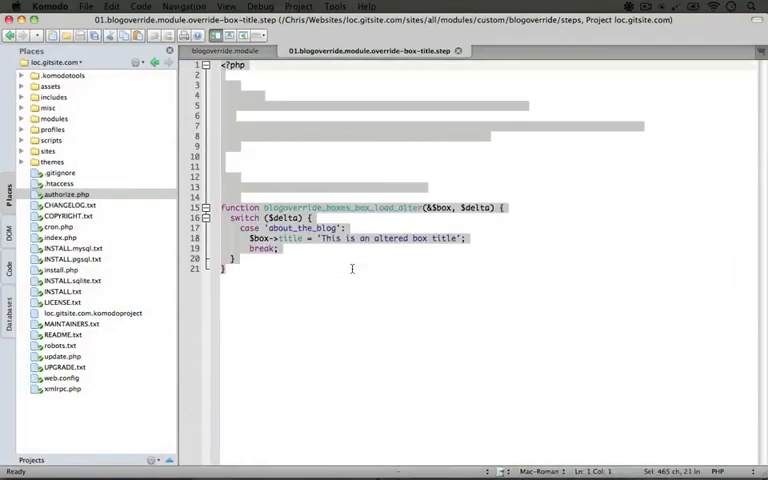
left_click(224, 52)
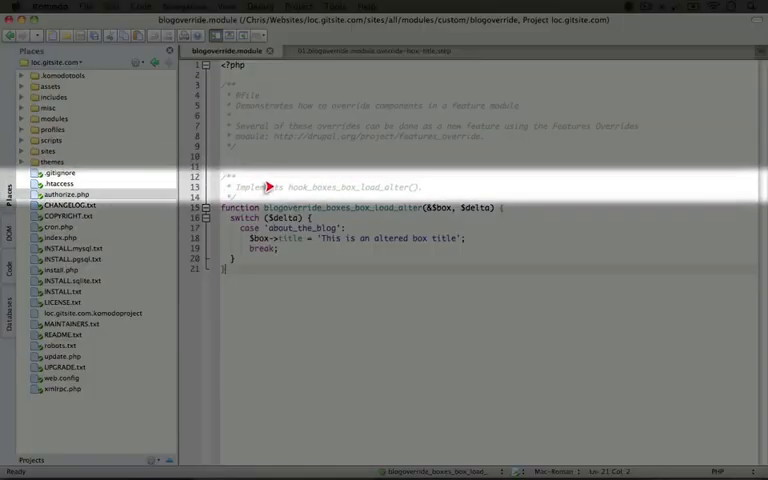
mouse_move(360, 190)
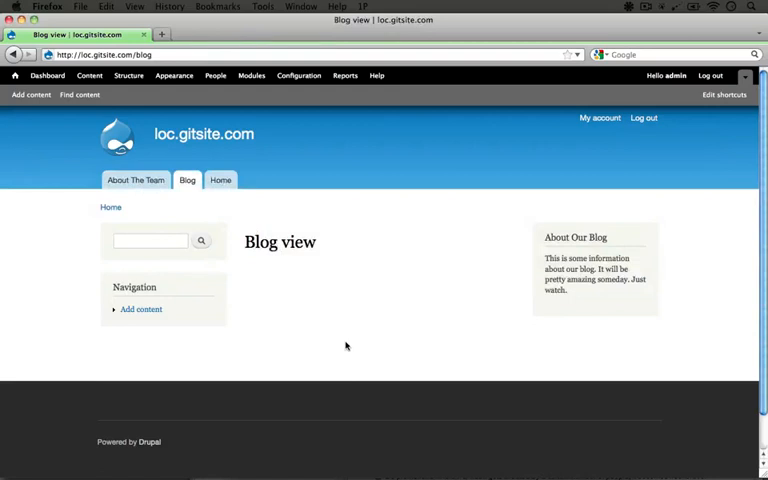
On the Modules admin page, filter by 'ove' and tick Blog Feature Override
left_click(252, 76)
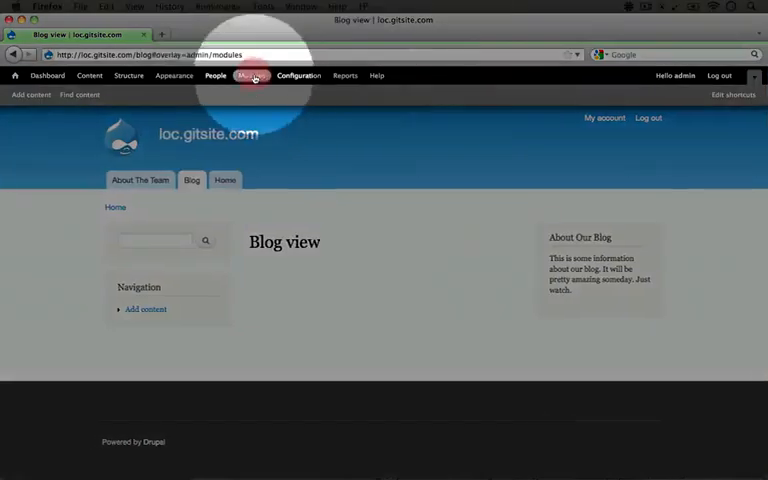
left_click(252, 76)
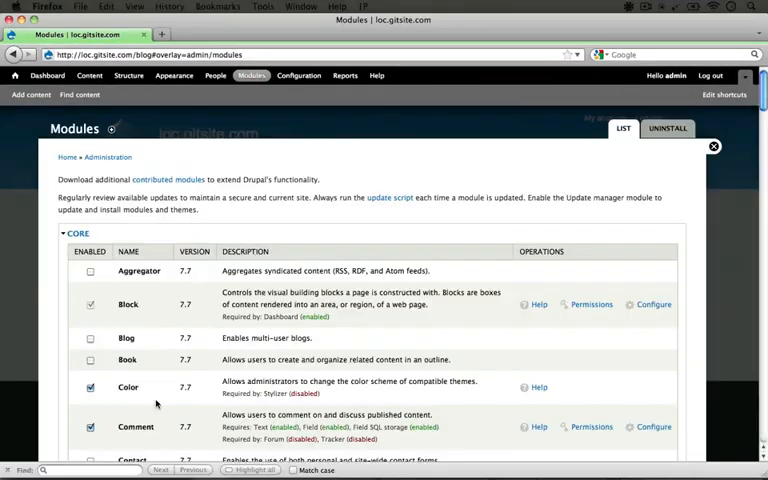
type("ove")
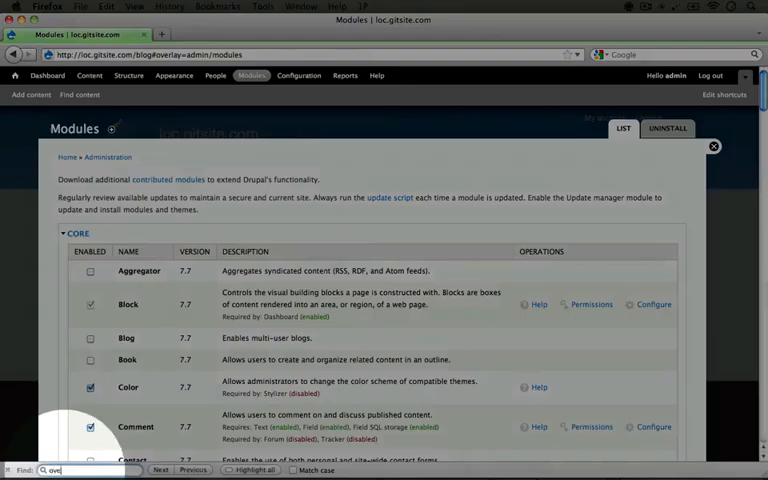
scroll("down", 3)
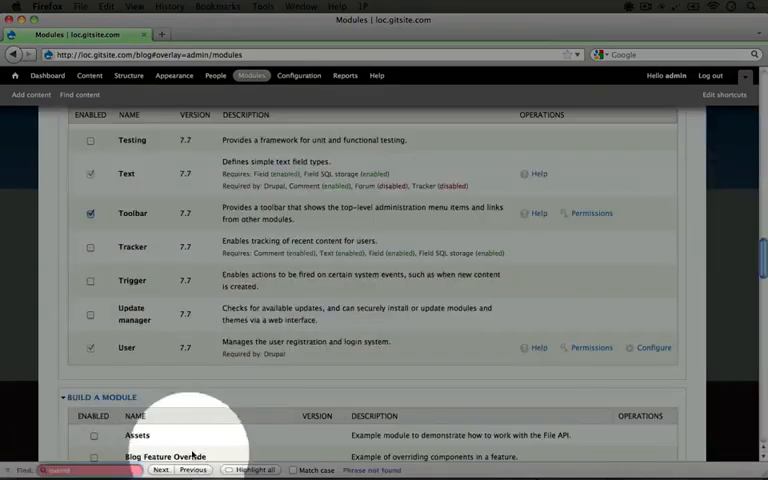
scroll("down", 3)
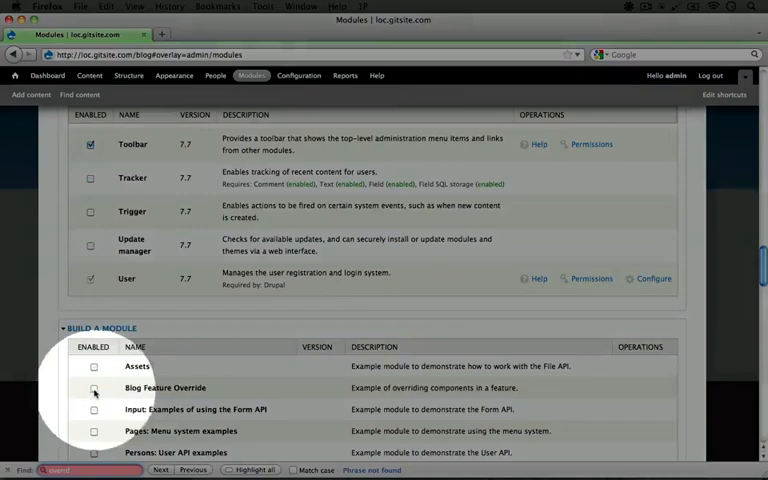
left_click(94, 388)
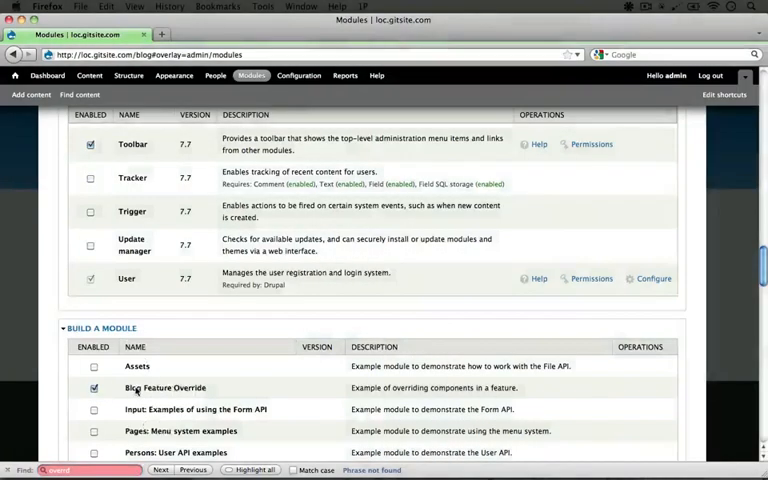
scroll("down", 3)
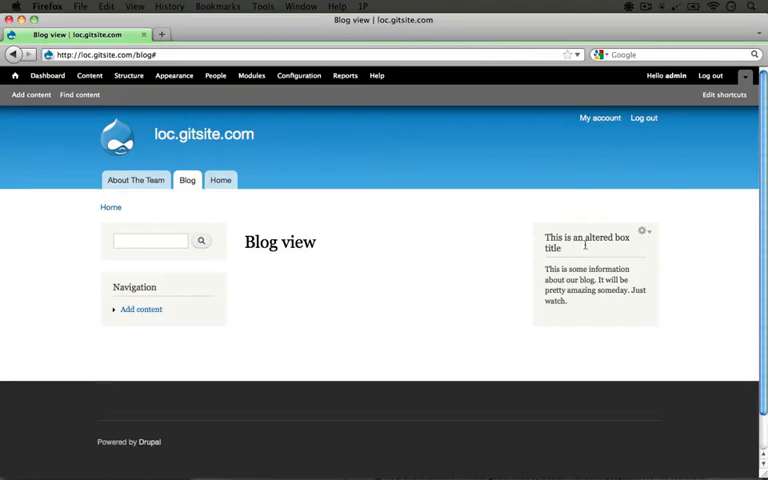
mouse_move(706, 428)
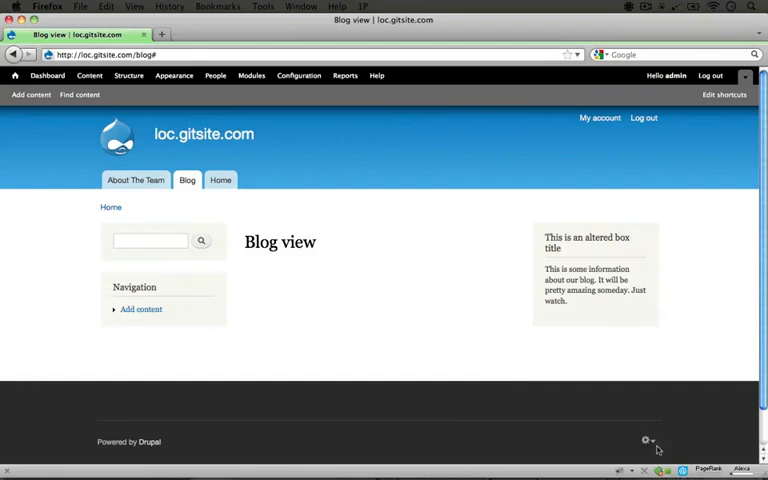
mouse_move(592, 376)
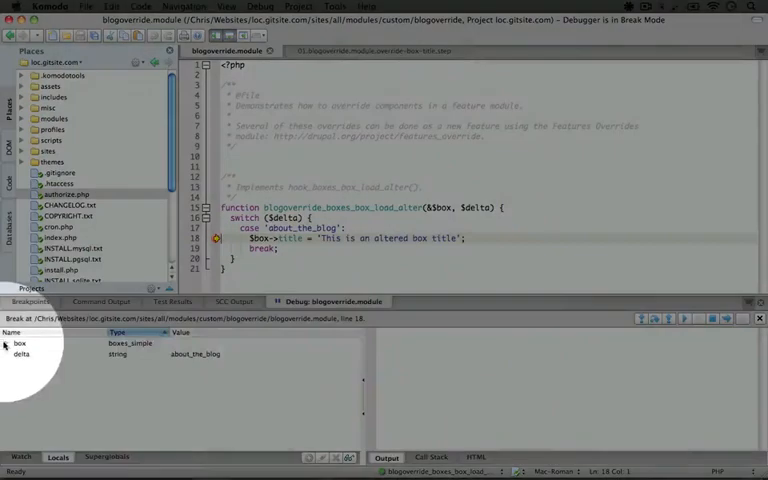
Expand the box variable and its options to reveal the body value
left_click(8, 344)
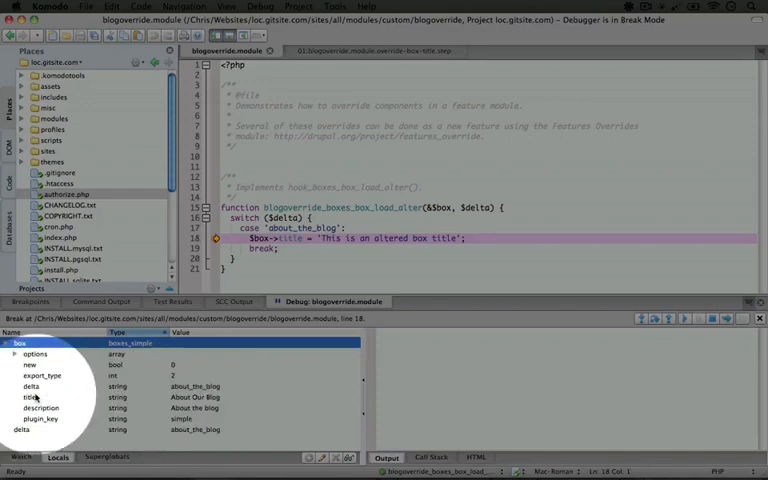
left_click(20, 344)
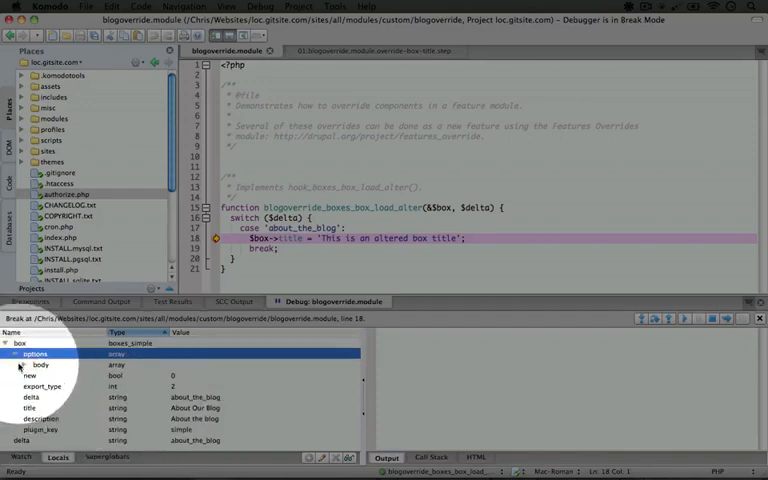
left_click(20, 364)
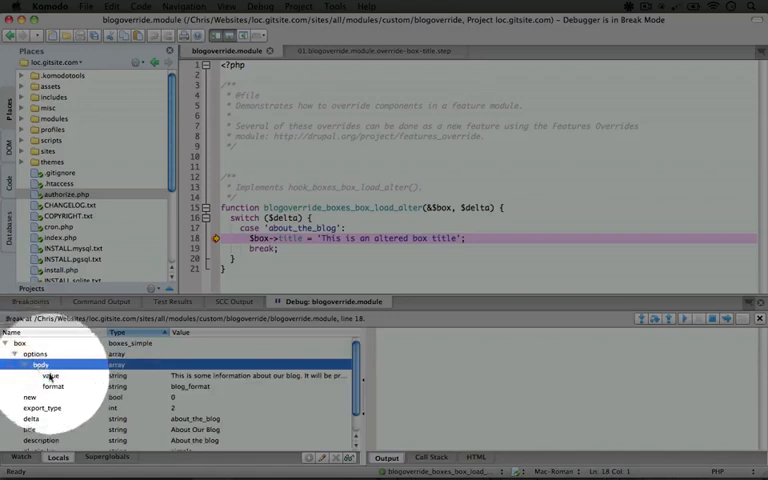